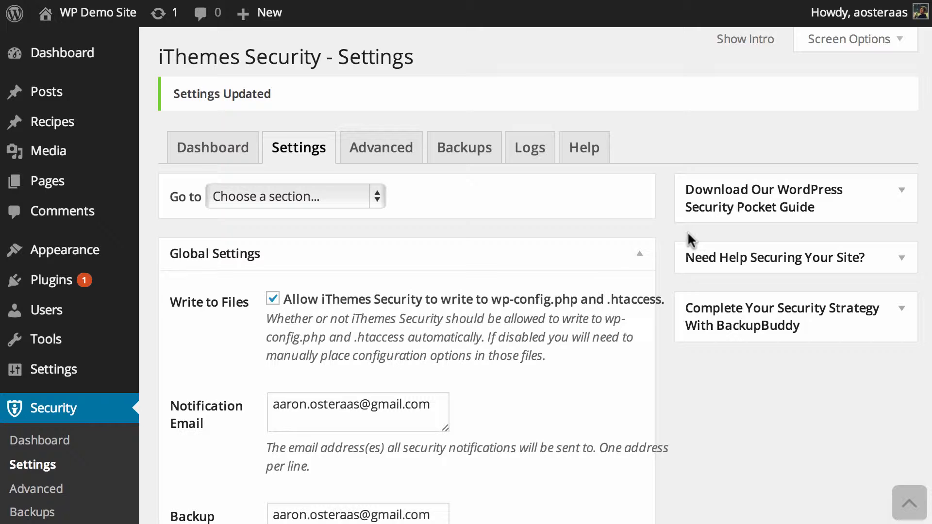
{"action": "mouse_move", "coordinate": [492, 236]}
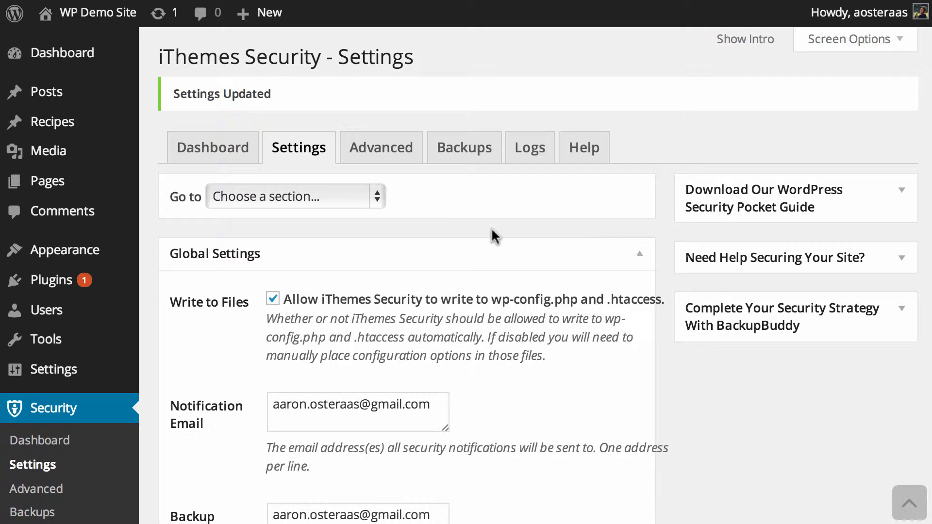
{"action": "mouse_move", "coordinate": [362, 203]}
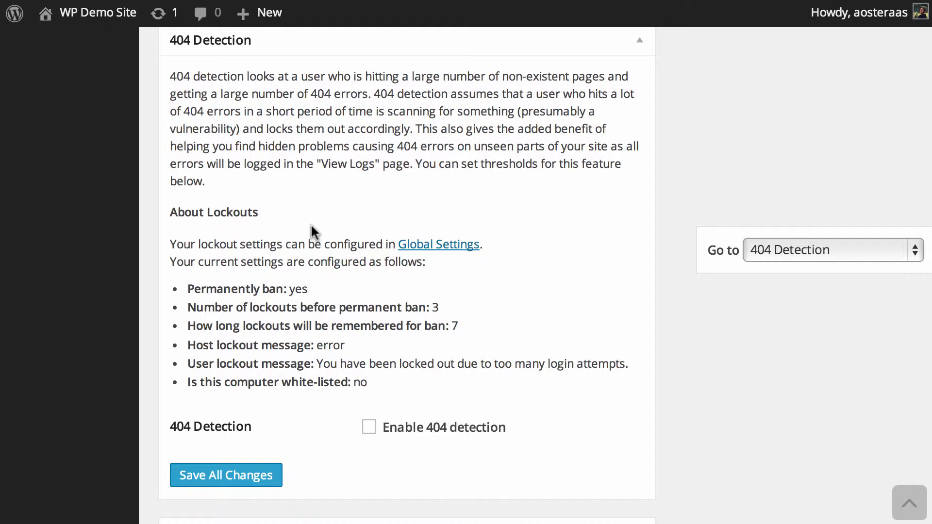
- Enable 404 detection and review the 5-minute check period, 20-error threshold and white list
{"action": "left_click", "coordinate": [368, 427]}
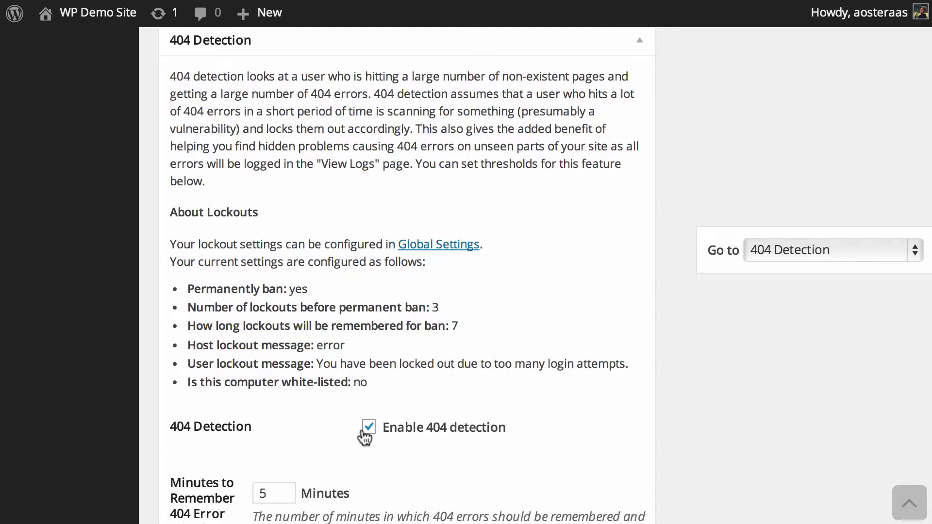
{"action": "scroll", "scroll_direction": "down", "scroll_amount": 3}
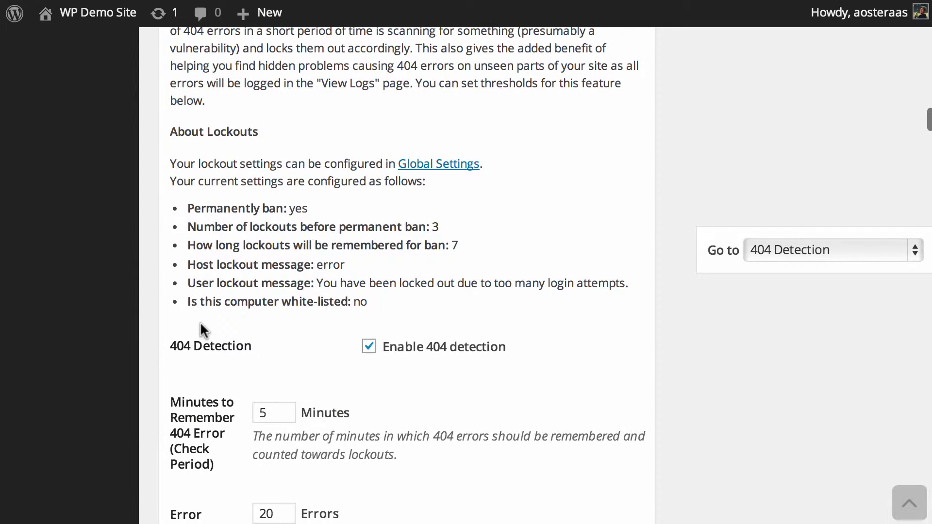
{"action": "scroll", "scroll_direction": "down", "scroll_amount": 3}
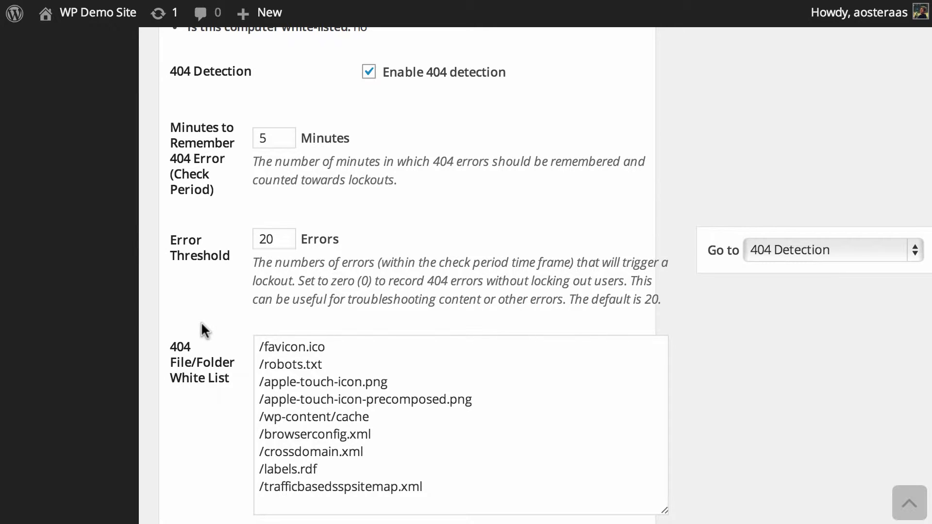
- Replace the 404 error threshold value 20 with 10
{"action": "left_click", "coordinate": [274, 238]}
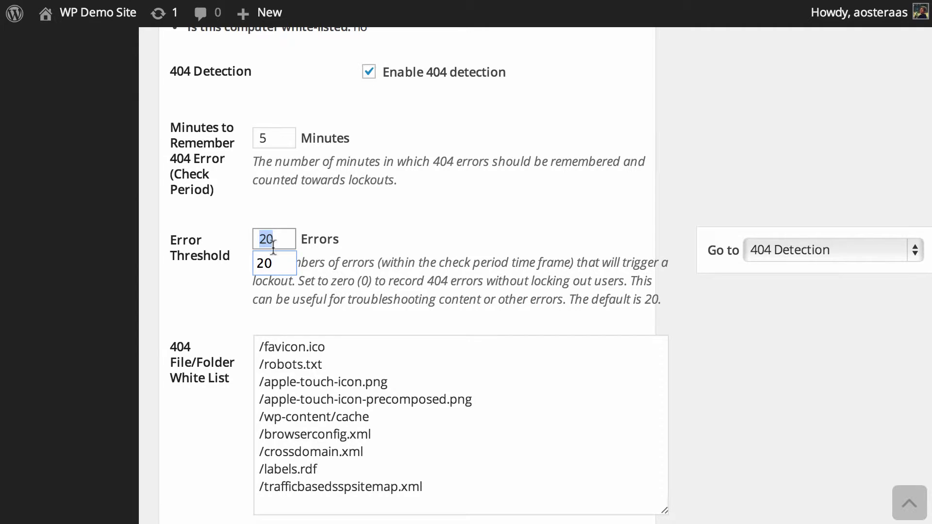
{"action": "type", "text": "10"}
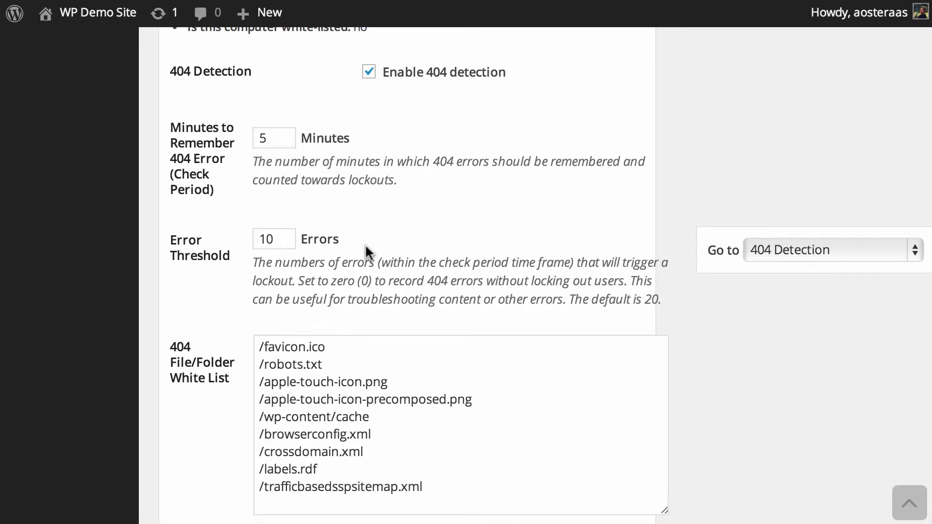
- Re-enter /browserconfig.xml in the 404 white list and save all changes
{"action": "scroll", "scroll_direction": "down", "scroll_amount": 3}
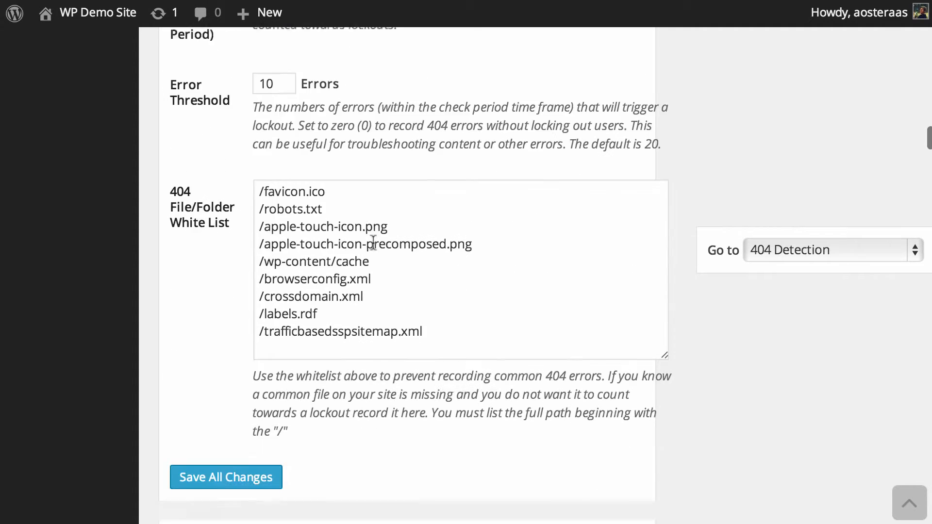
{"action": "scroll", "scroll_direction": "down", "scroll_amount": 3}
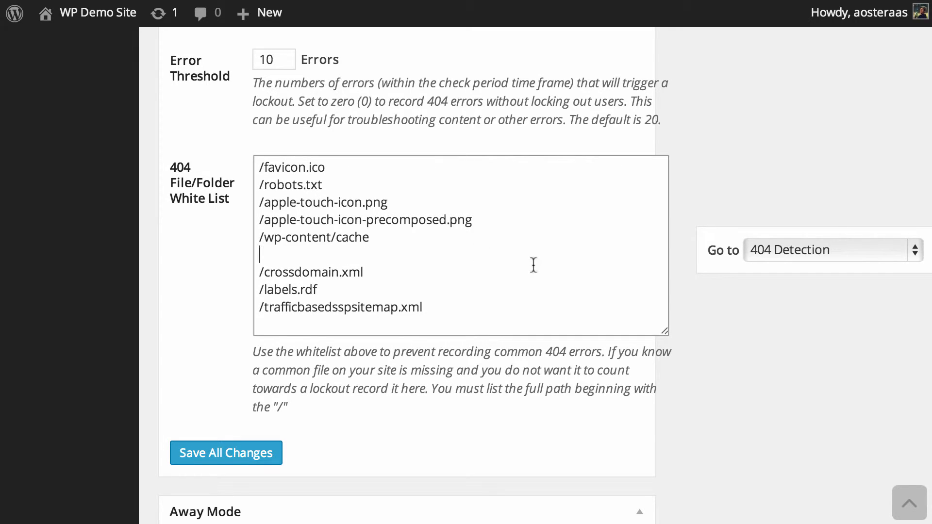
{"action": "type", "text": "/browserconfig.xml"}
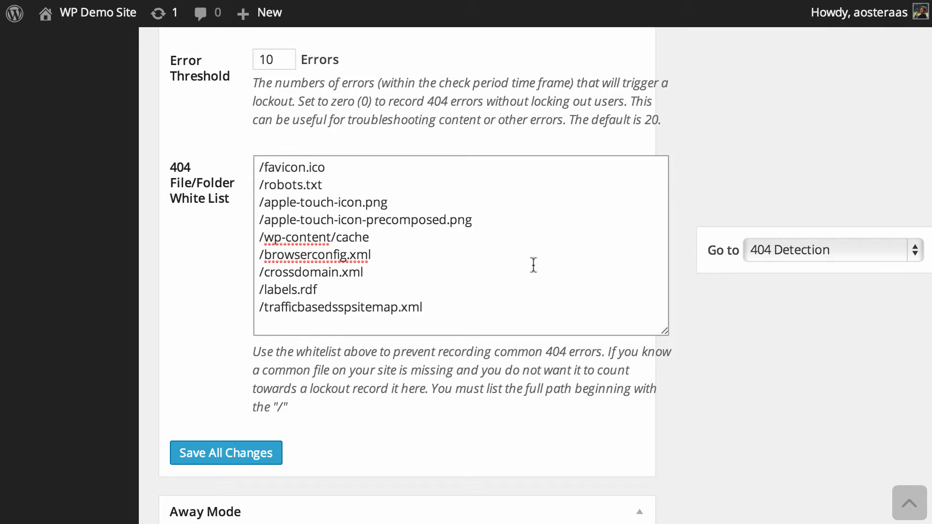
{"action": "mouse_move", "coordinate": [454, 325]}
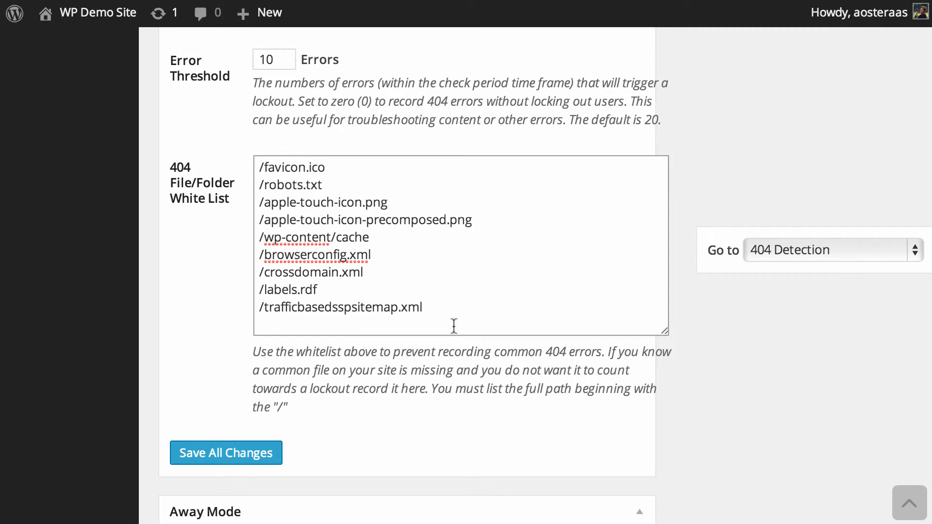
{"action": "left_click", "coordinate": [226, 453]}
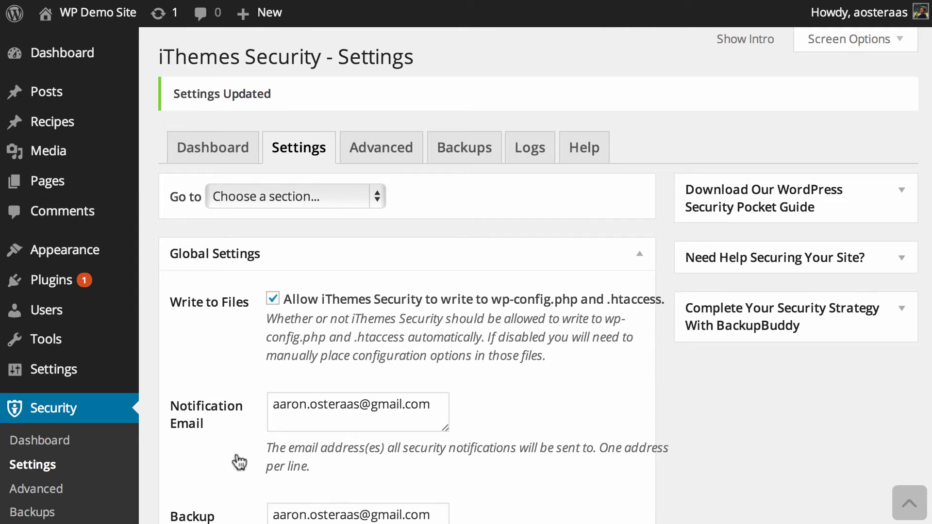